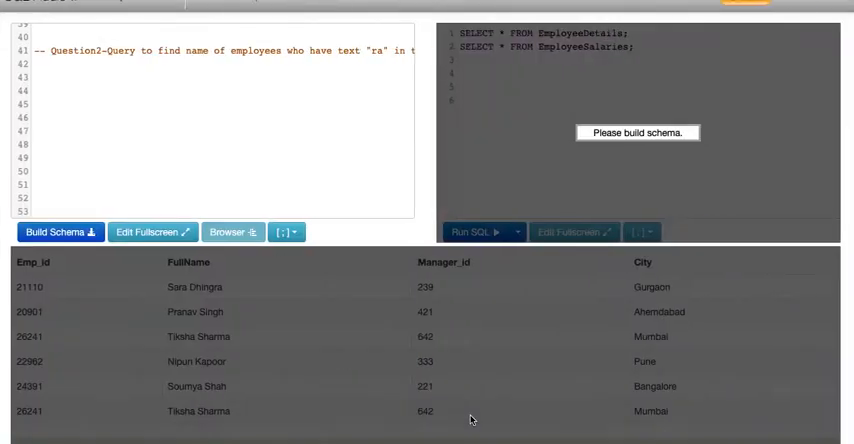
# Step: Locate the Question2 comment in the schema and correct its search text to "ra"
pyautogui.scroll(3)
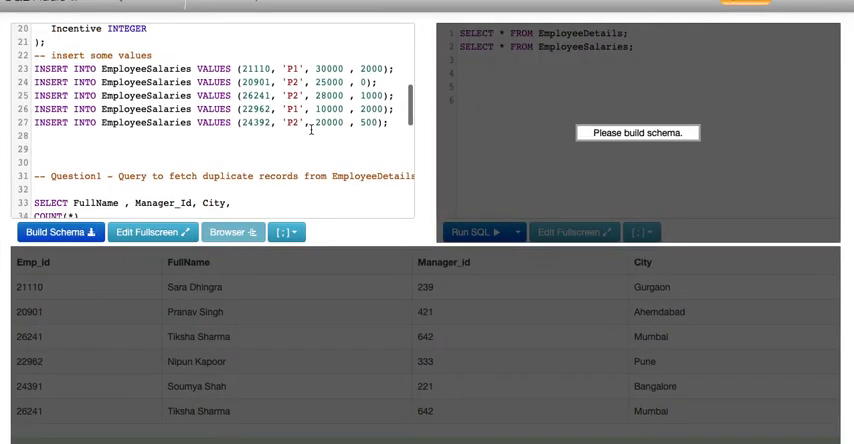
pyautogui.scroll(3)
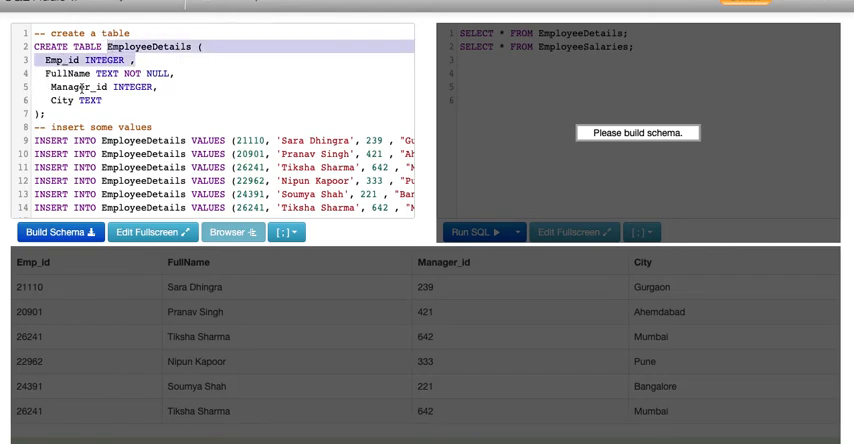
pyautogui.scroll(-3)
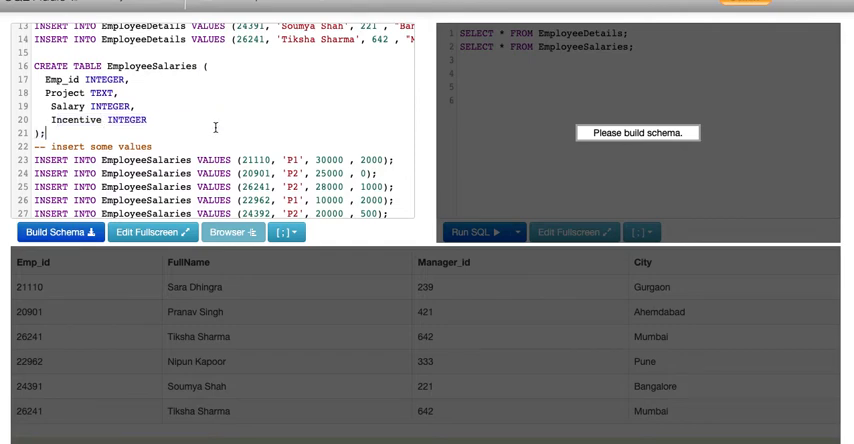
pyautogui.scroll(-3)
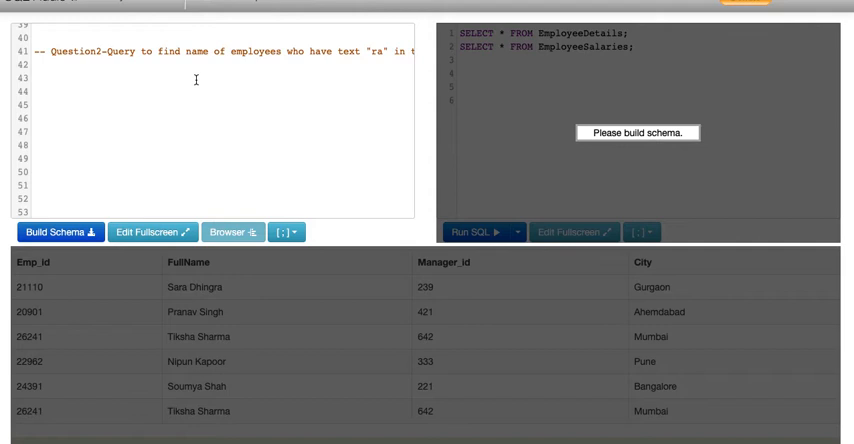
pyautogui.moveTo(236, 56)
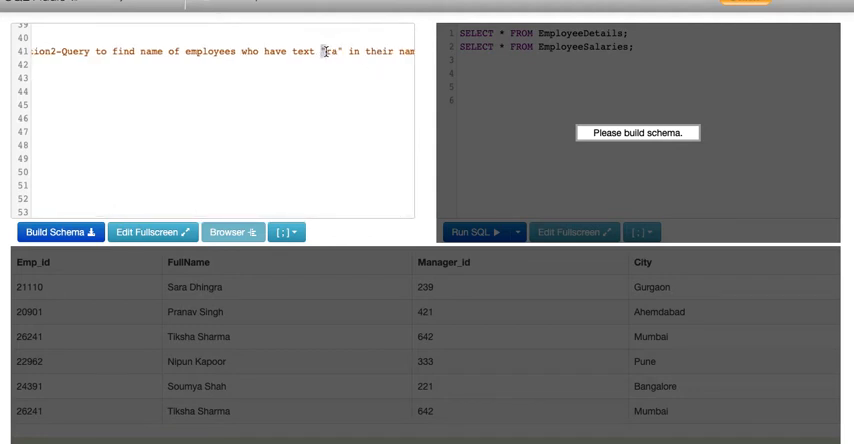
pyautogui.write('r')
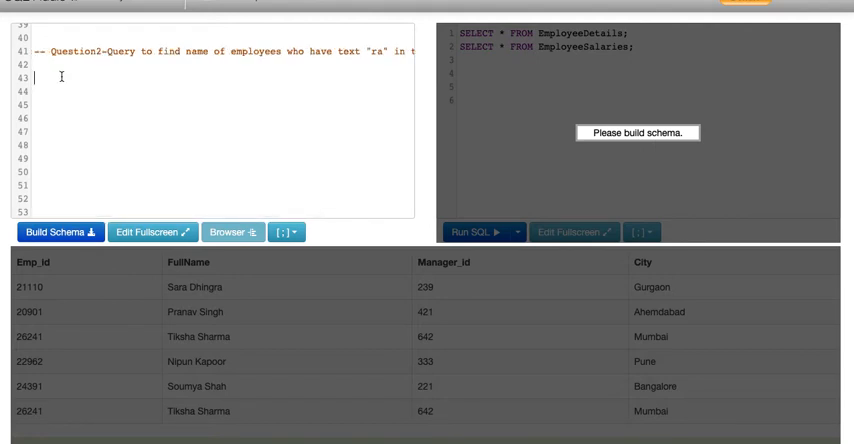
# Step: Begin the Question2 query with SELECT FullName
pyautogui.write('SE')
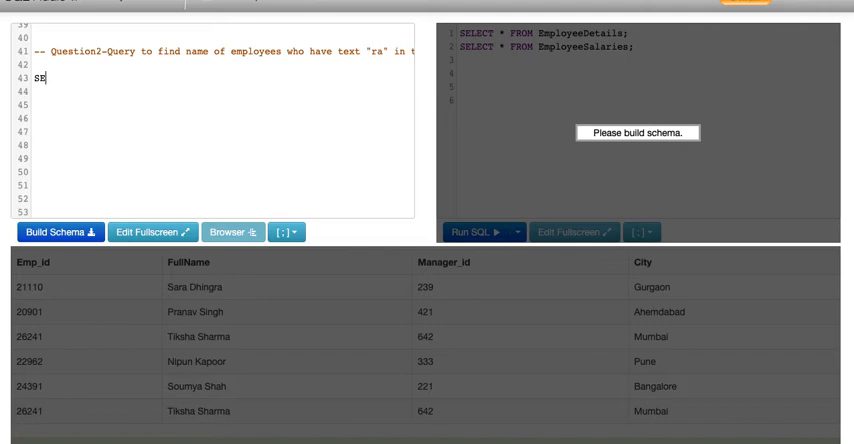
pyautogui.write('LECT')
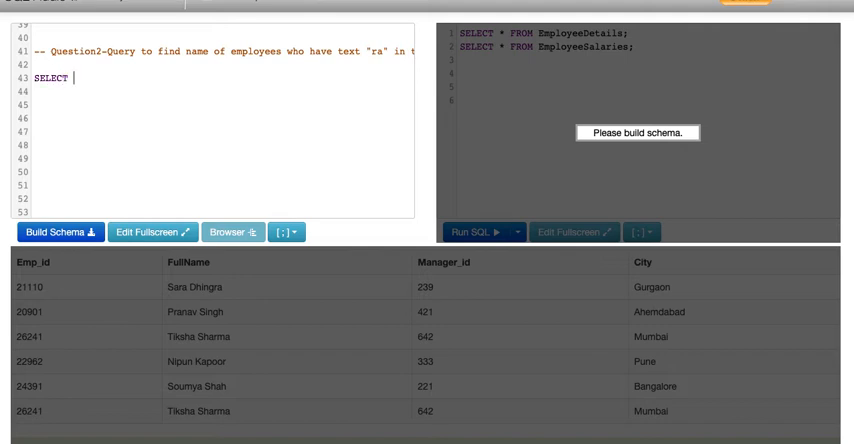
pyautogui.write('Full')
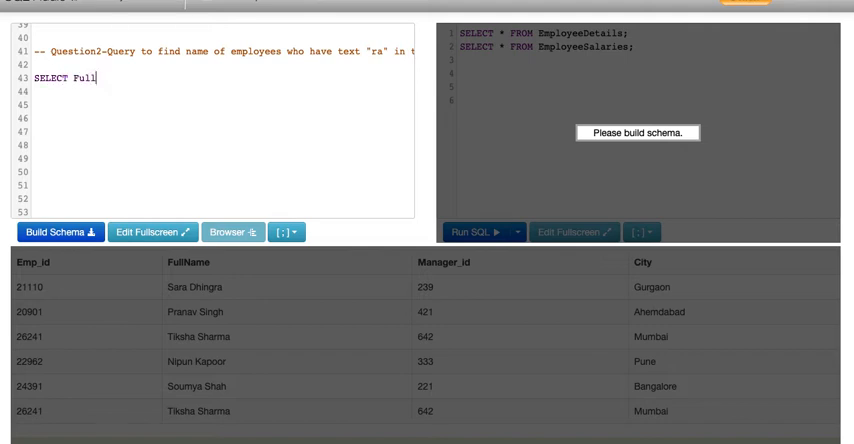
pyautogui.write('Name')
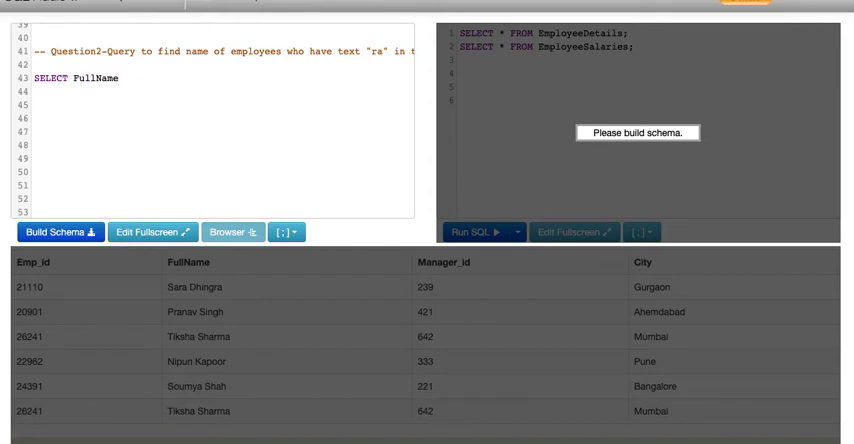
# Step: Continue the query with FROM EmployeeDetails, fixing the table name's capitalization
pyautogui.write('f')
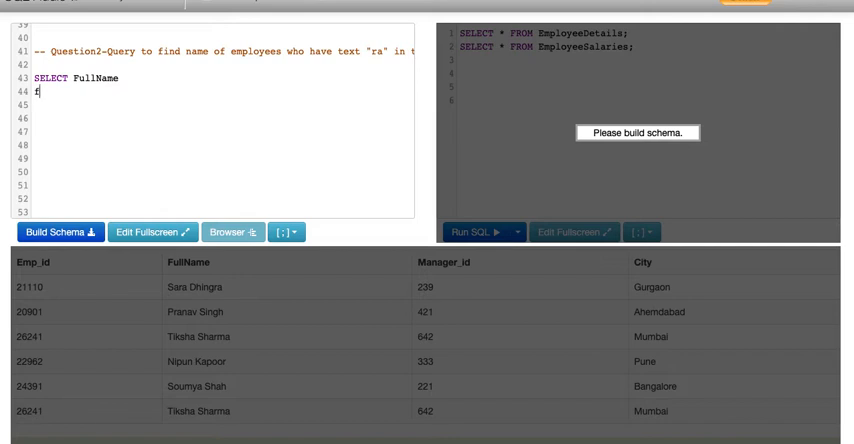
pyautogui.write('ROM EM')
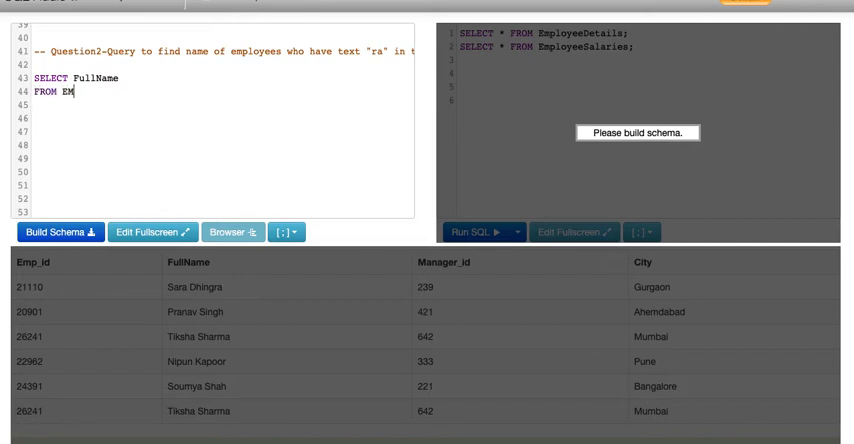
pyautogui.write('ployee')
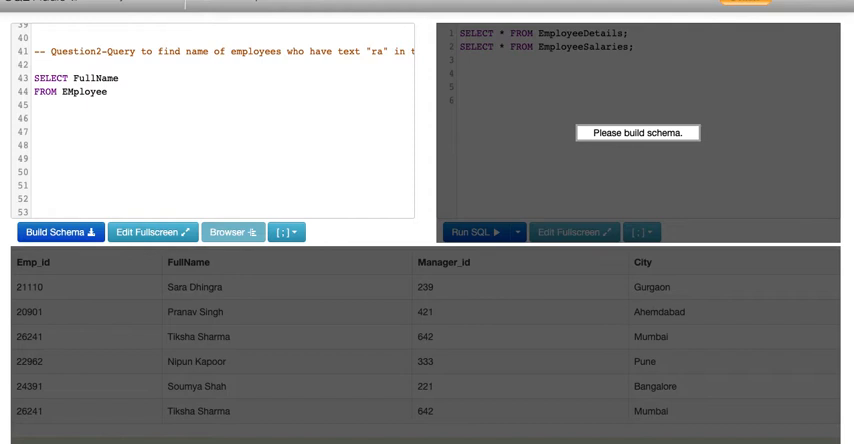
pyautogui.write('De')
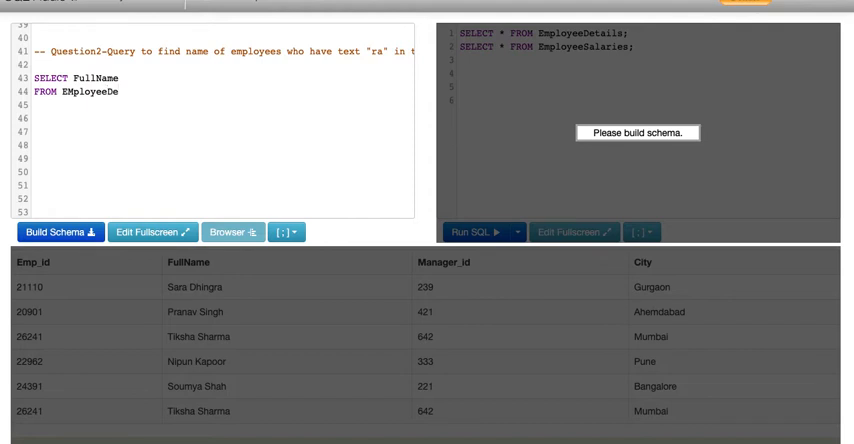
pyautogui.write('tails')
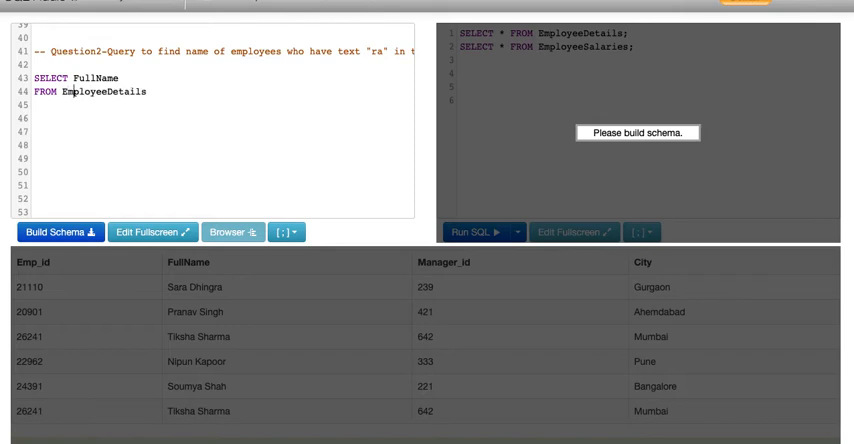
pyautogui.click(150, 92)
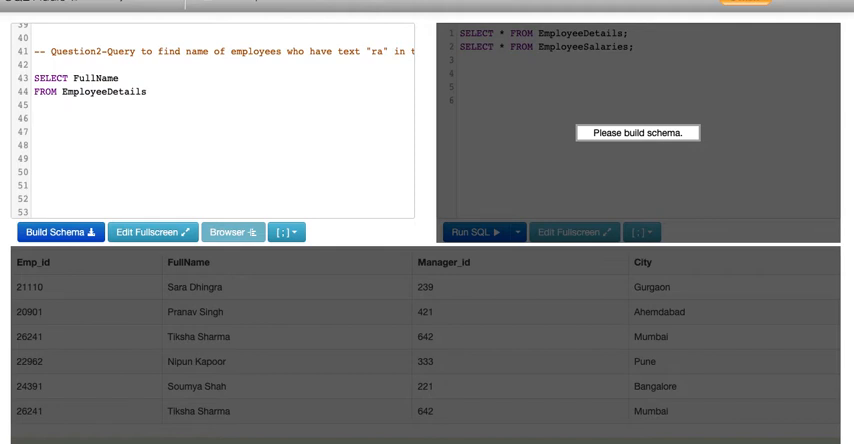
# Step: Finish the query with WHERE FullName LIKE '_ra%'; to match names with "ra" after the first letter
pyautogui.write('WHERE')
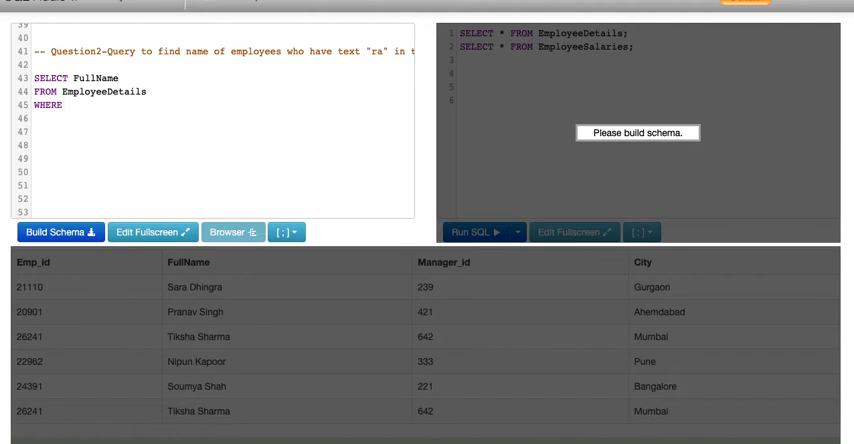
pyautogui.write('FullName')
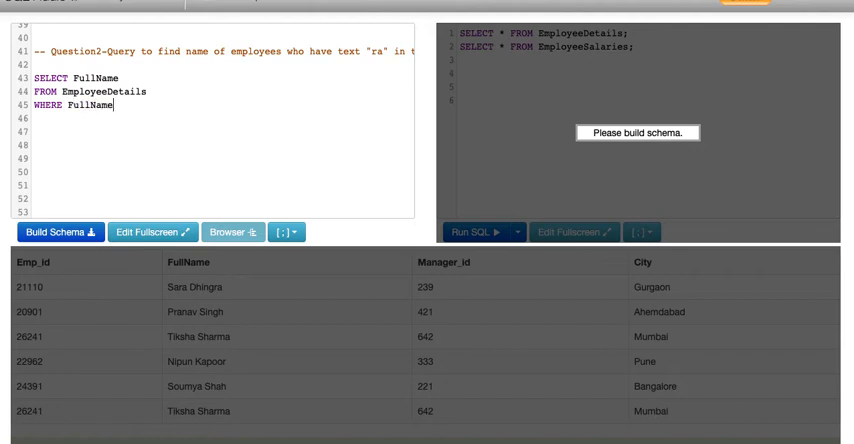
pyautogui.write('LIKE')
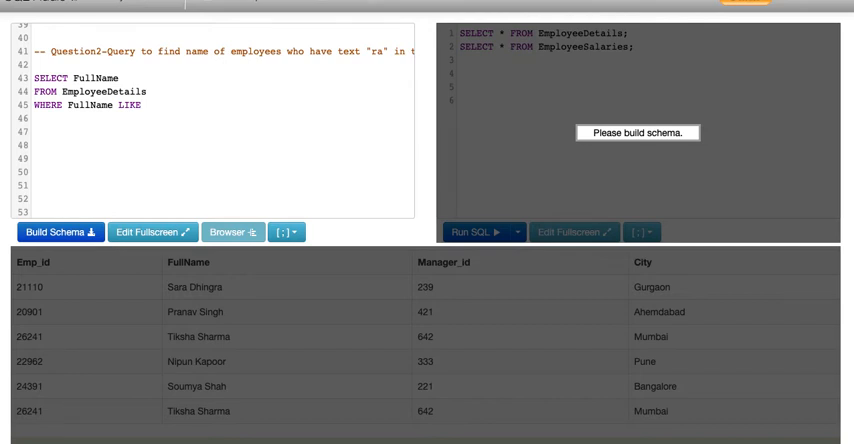
pyautogui.click(148, 104)
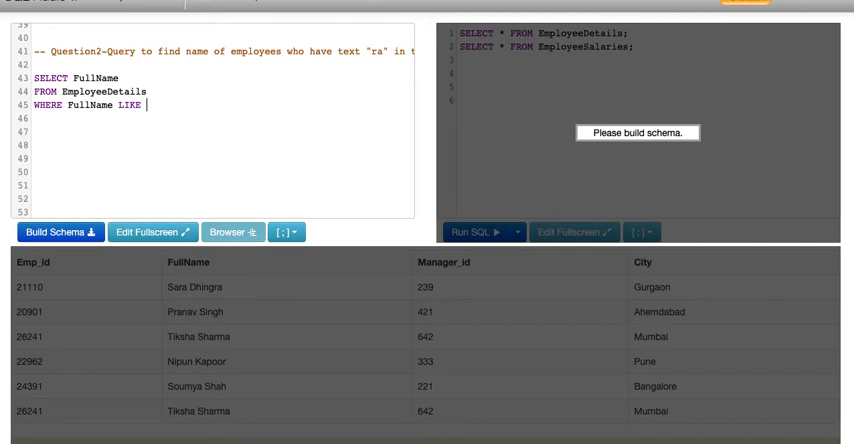
pyautogui.write('"')
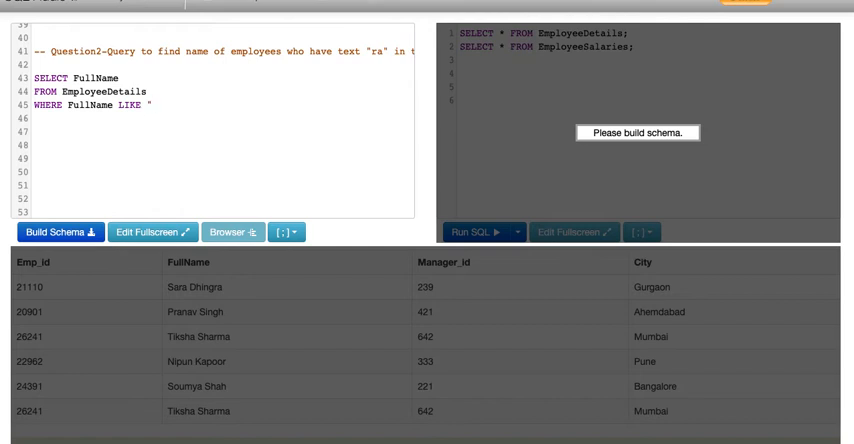
pyautogui.write('"')
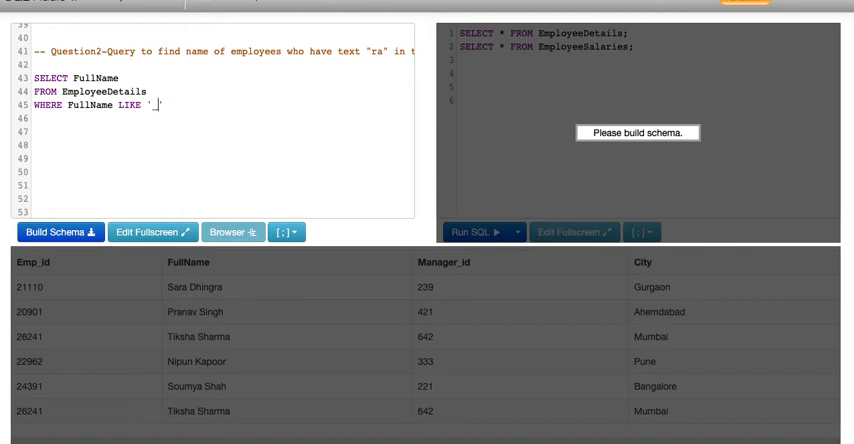
pyautogui.write('r')
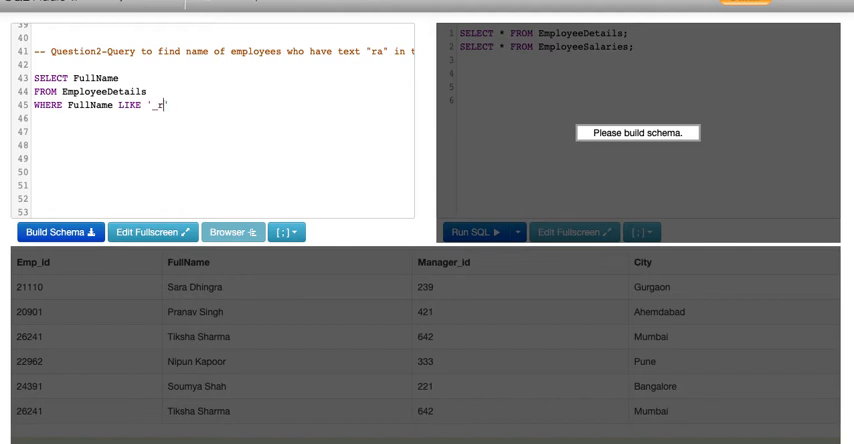
pyautogui.write('a%')
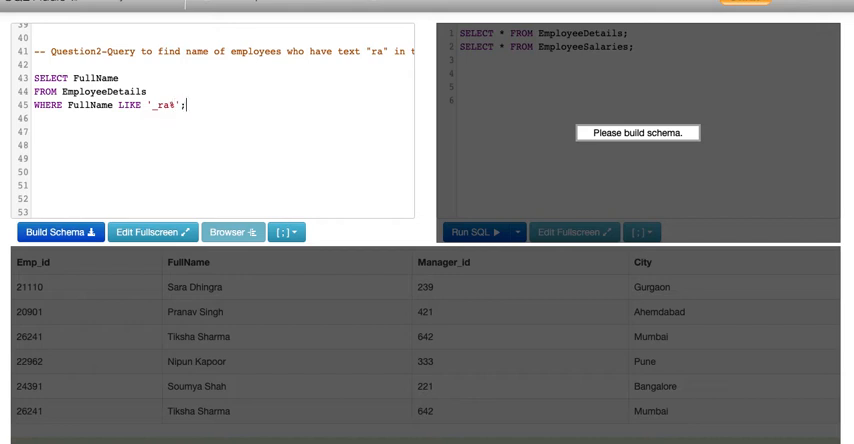
pyautogui.click(58, 232)
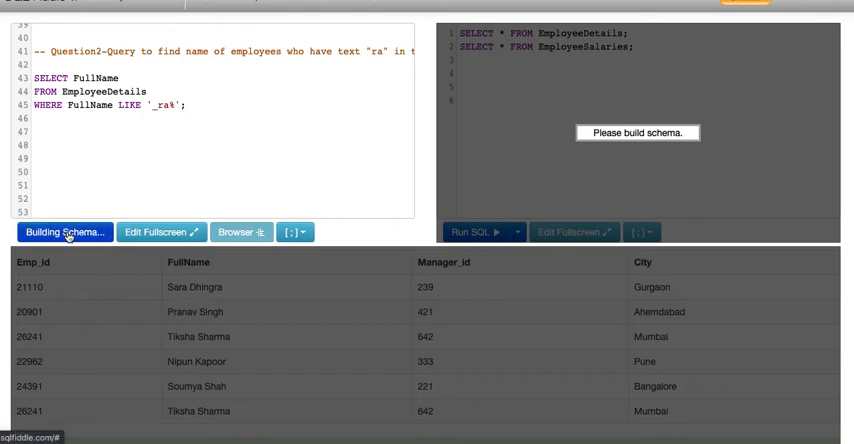
pyautogui.click(64, 232)
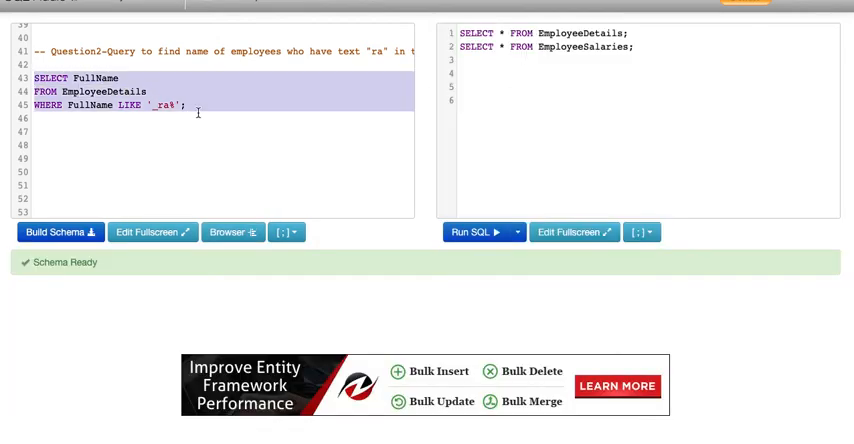
pyautogui.click(480, 74)
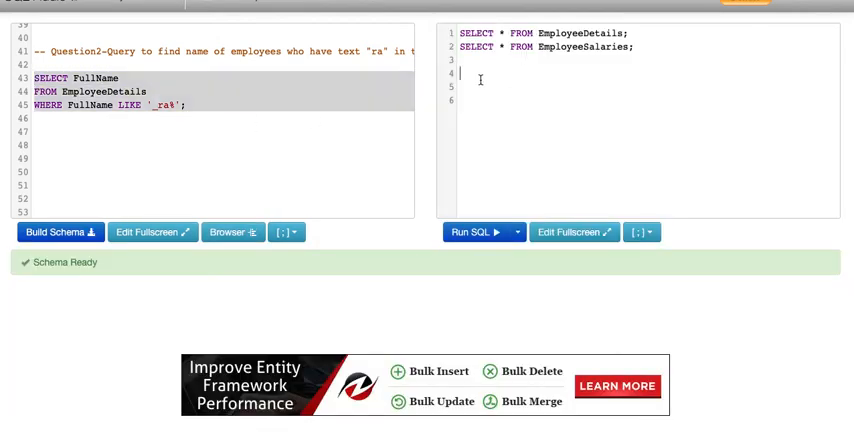
pyautogui.click(478, 232)
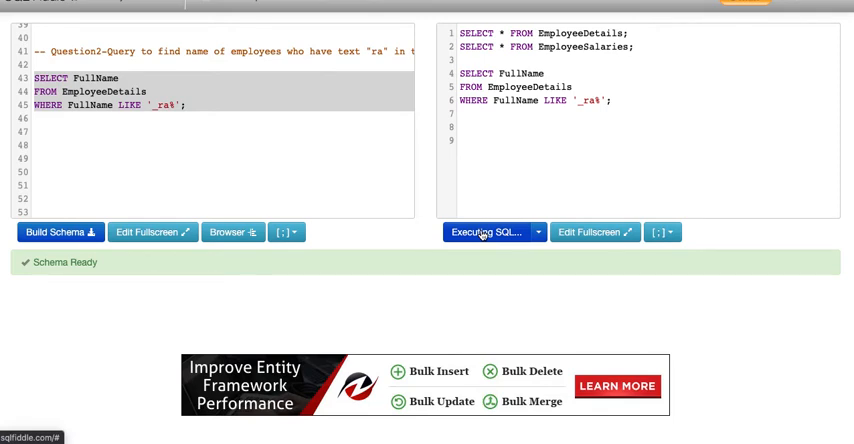
pyautogui.click(488, 232)
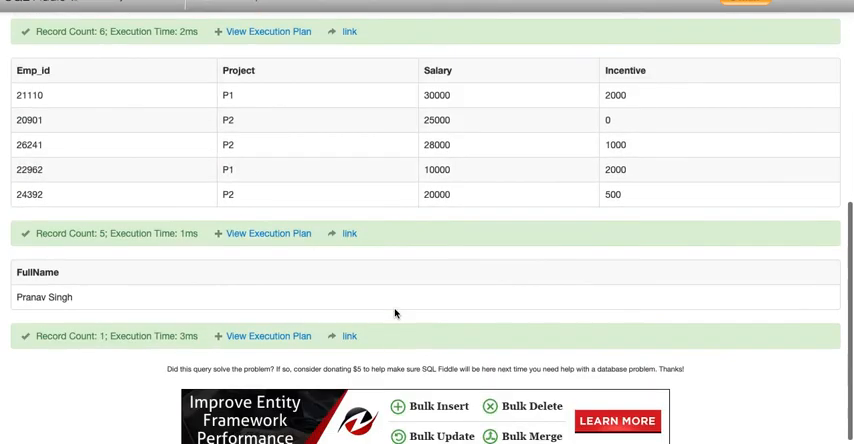
# Step: Return to the schema after the LIKE query and add a Question3 comment about each employee's total salary
pyautogui.doubleClick(44, 296)
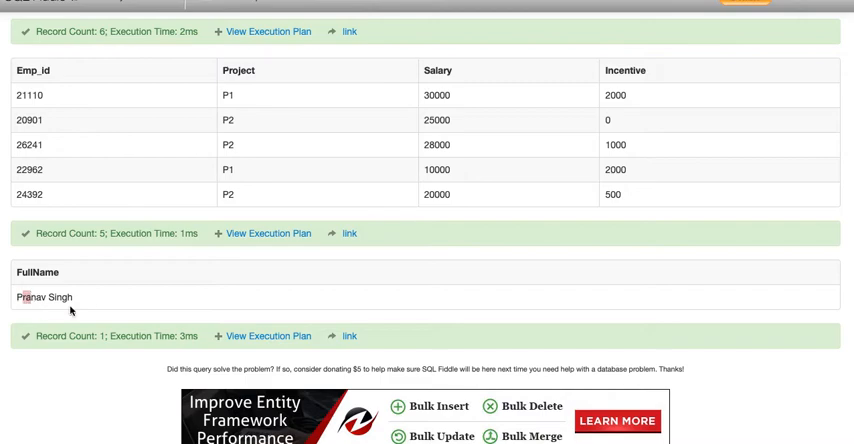
pyautogui.scroll(3)
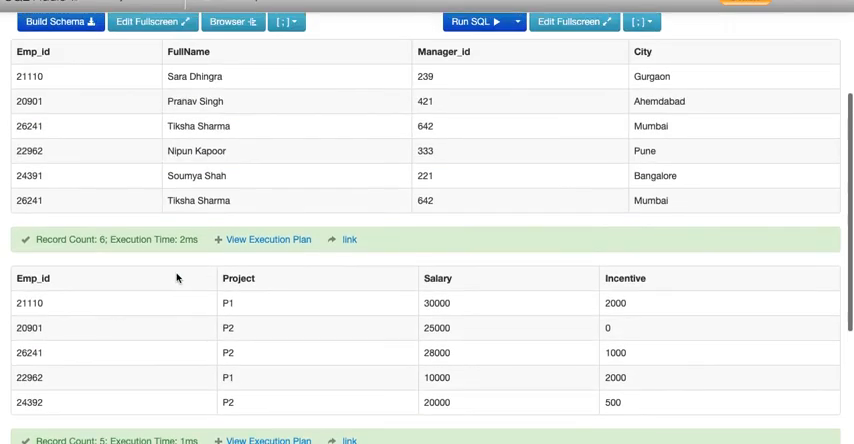
pyautogui.scroll(3)
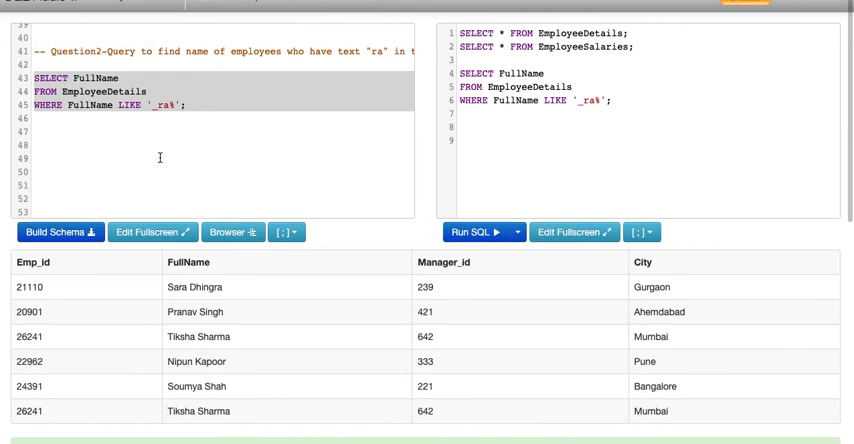
pyautogui.doubleClick(124, 104)
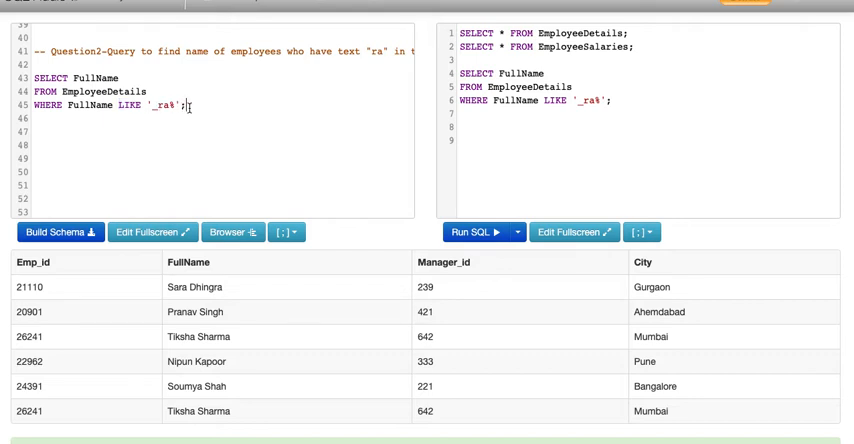
pyautogui.scroll(-3)
pyautogui.write('-- Question3 - Display total salary of each employee.')
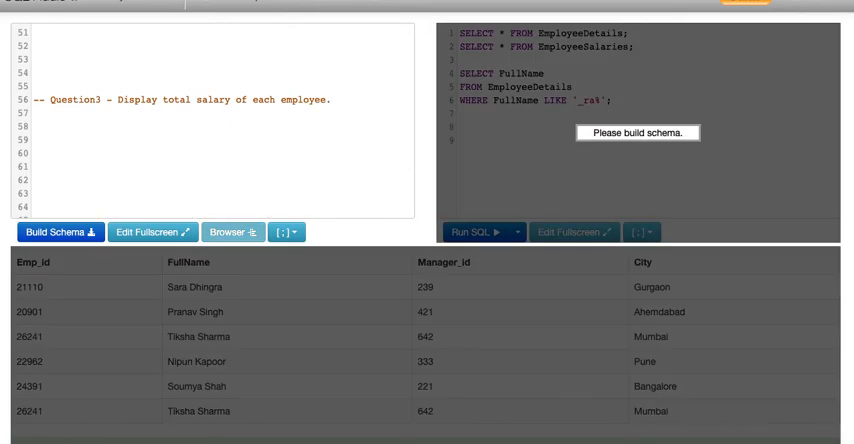
# Step: Write SELECT Emp_Id, Salary + Incentive as TotalSalary under the Question3 comment
pyautogui.write('SELE')
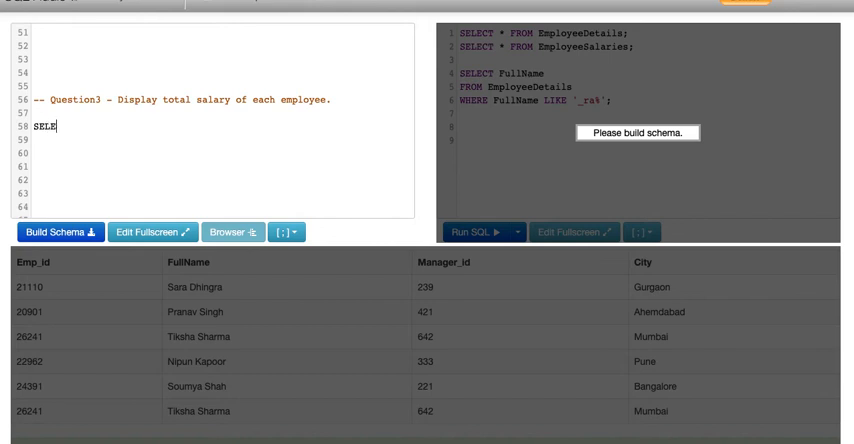
pyautogui.write('CT Emp')
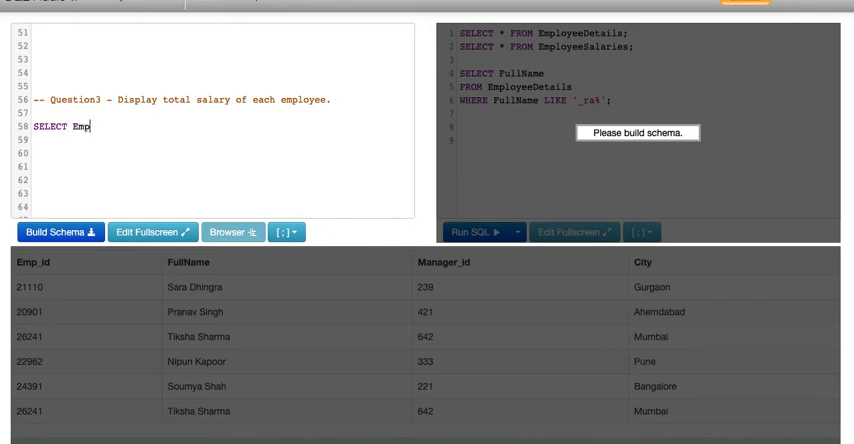
pyautogui.write('I')
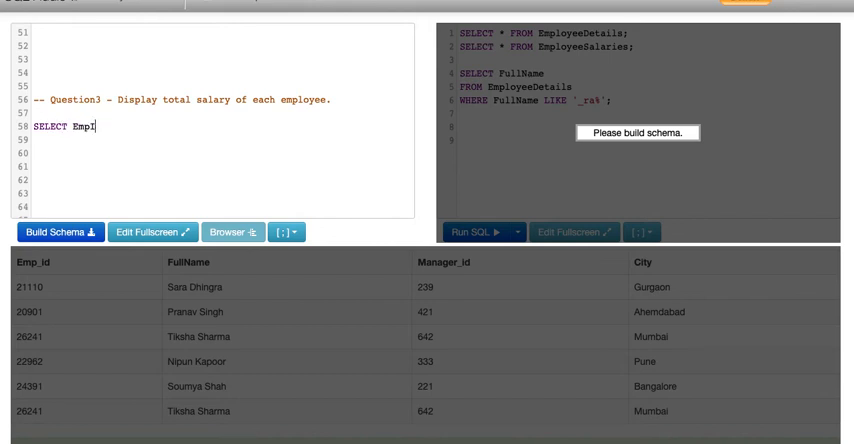
pyautogui.write('_')
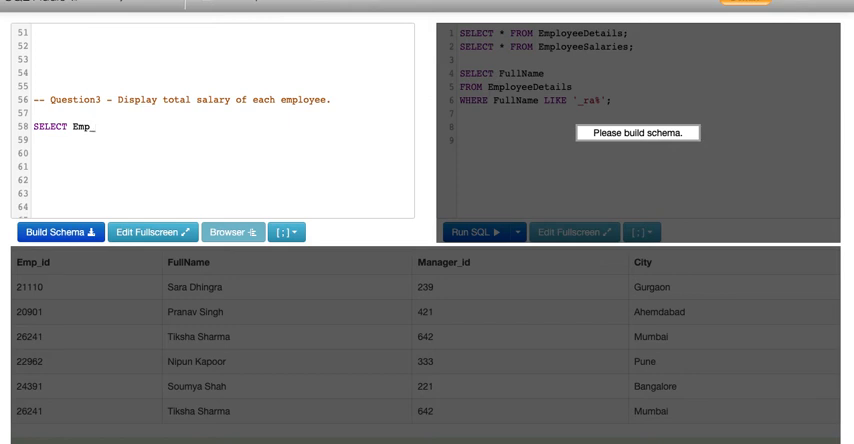
pyautogui.write('Id,')
pyautogui.write('SA')
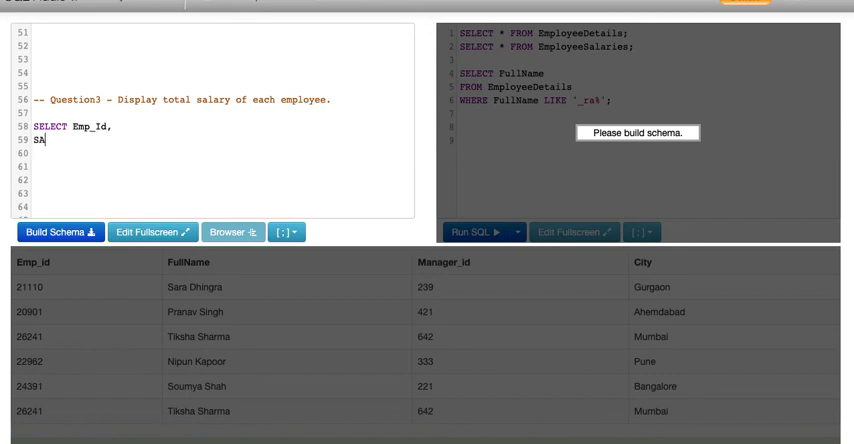
pyautogui.write('a')
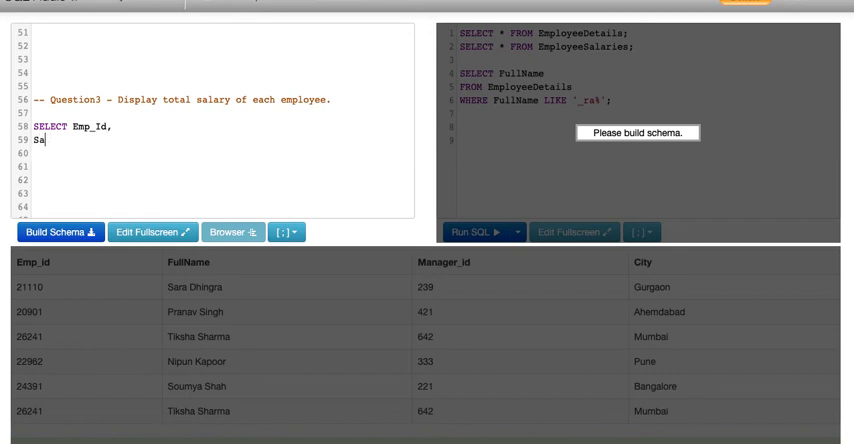
pyautogui.write('lary + I')
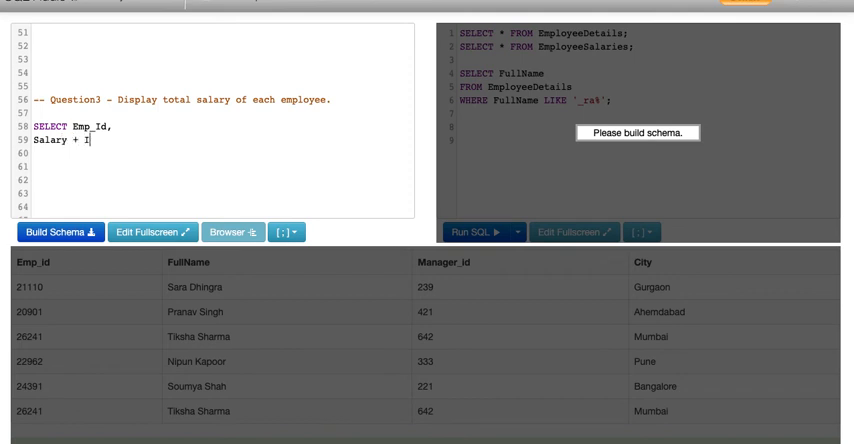
pyautogui.write('ncentive')
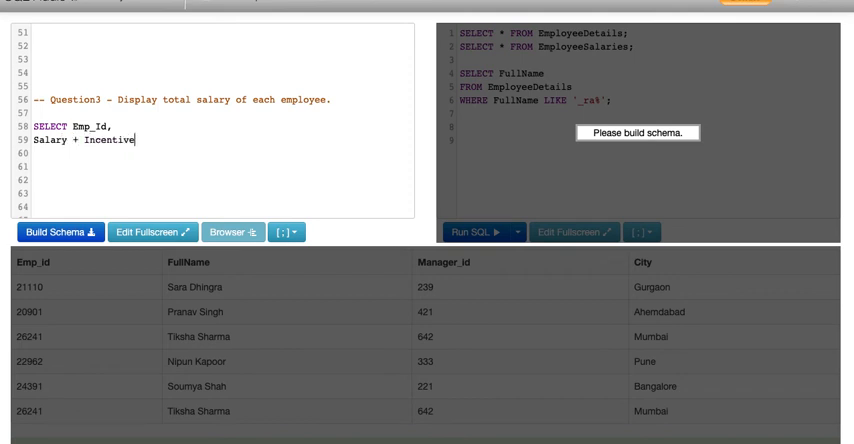
pyautogui.write('as')
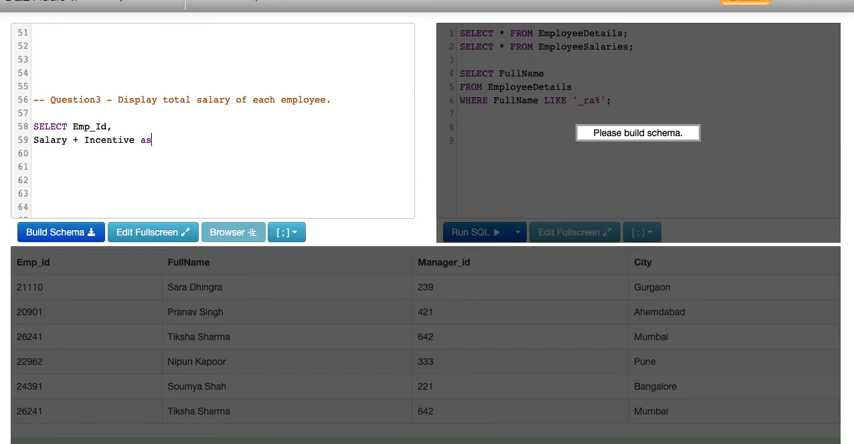
pyautogui.write('T')
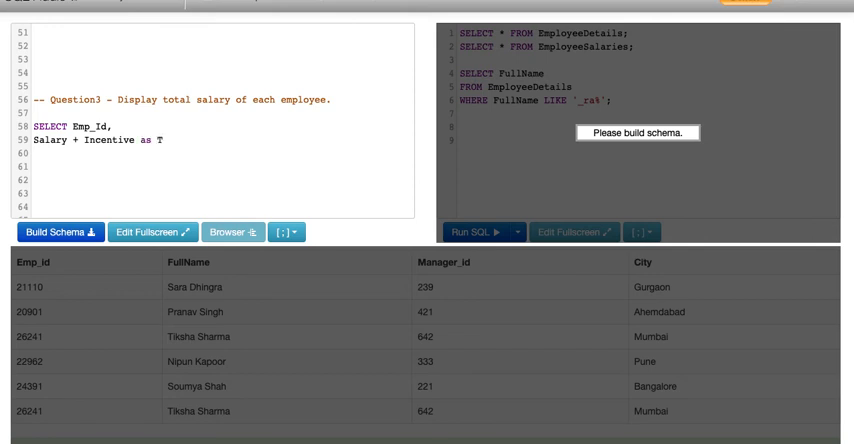
pyautogui.write('ota')
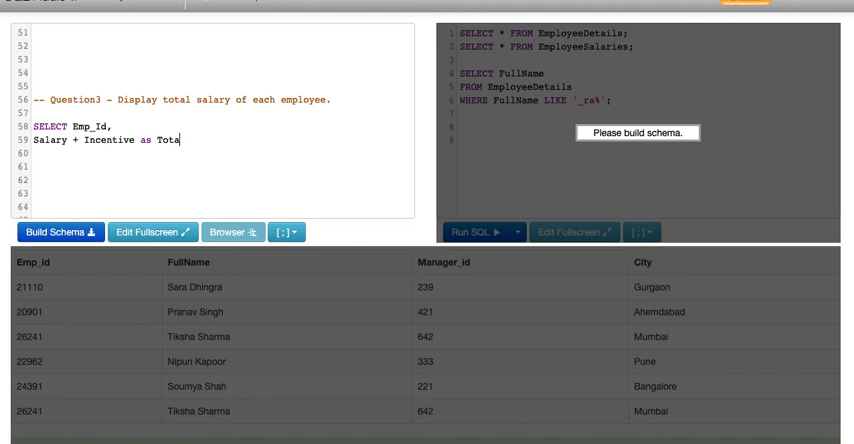
pyautogui.write('lSa')
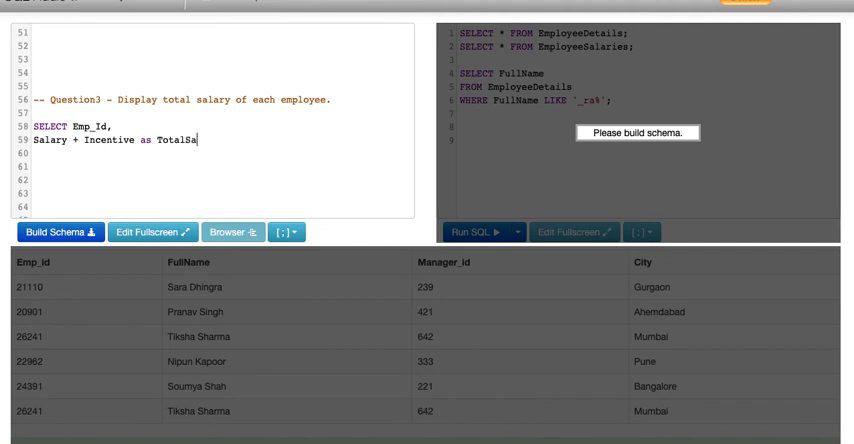
pyautogui.write('lary')
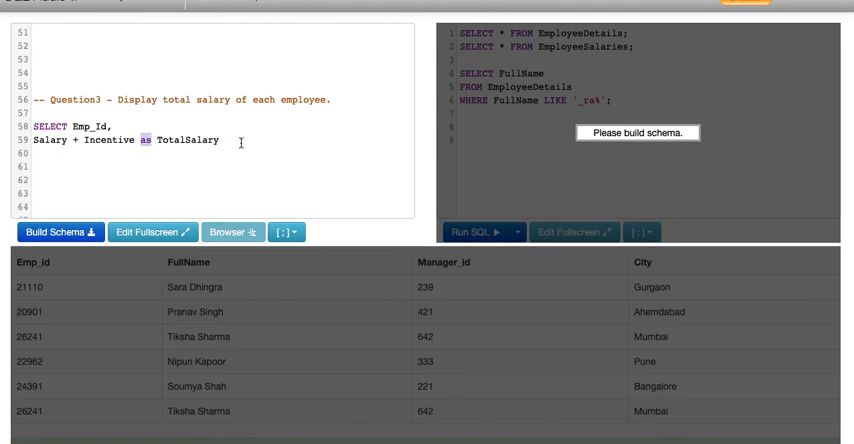
# Step: Complete the query with FROM EmployeeSalaries; selecting the total-salary query
pyautogui.doubleClick(188, 140)
pyautogui.write('f')
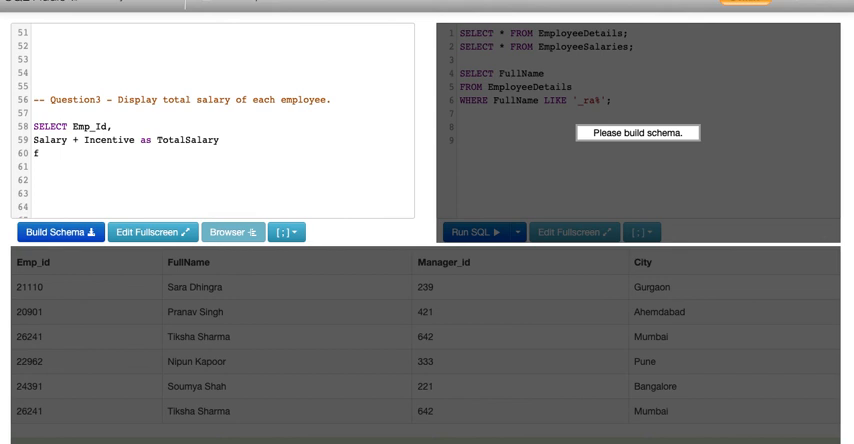
pyautogui.write('ROM')
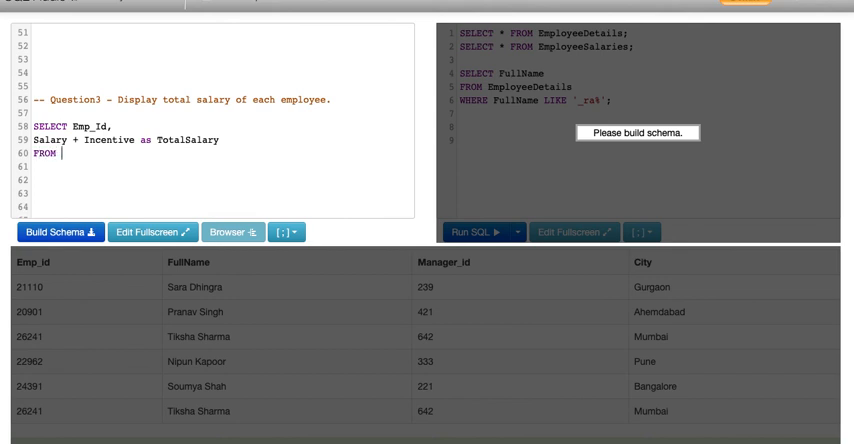
pyautogui.write('Emplo')
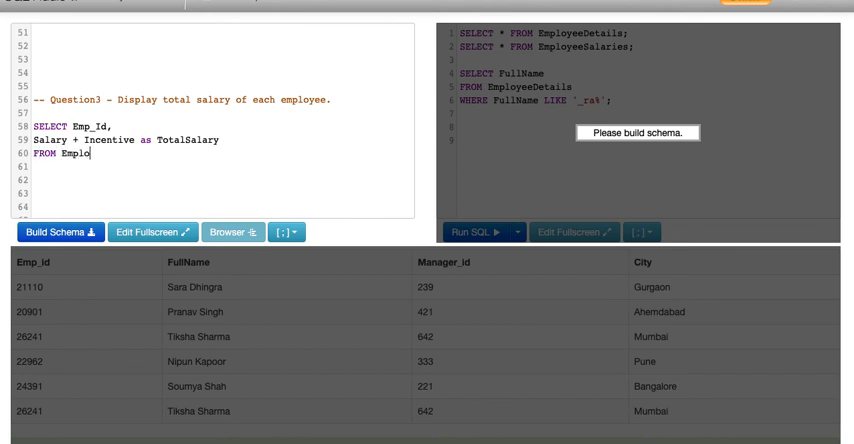
pyautogui.write('yeeSa')
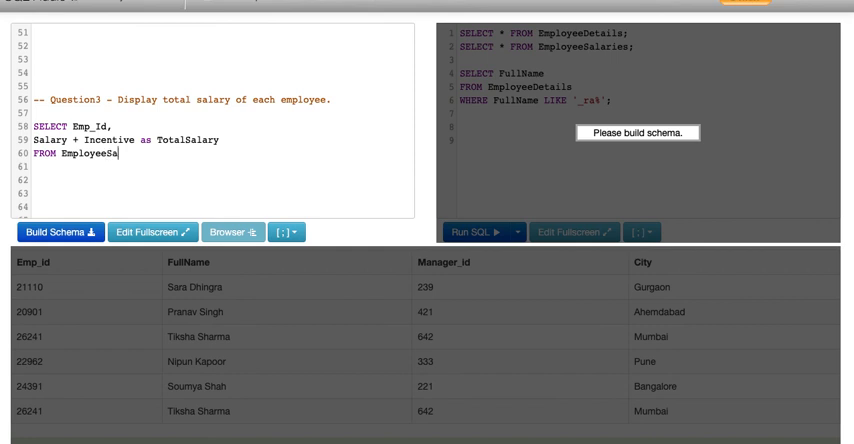
pyautogui.write('laries')
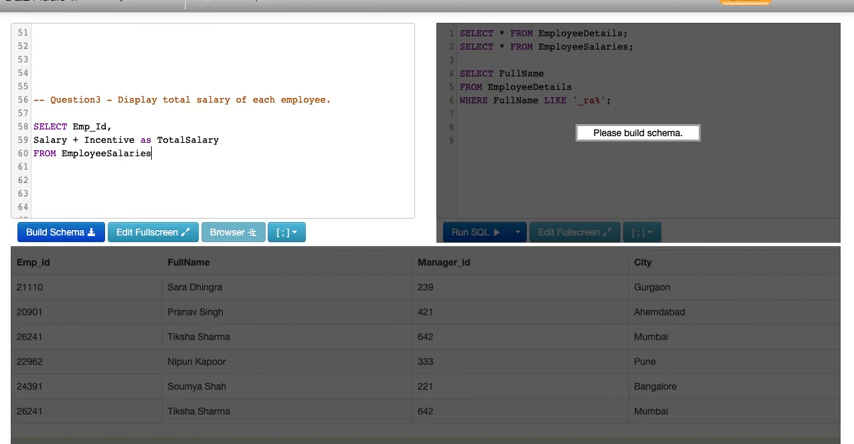
pyautogui.write(';')
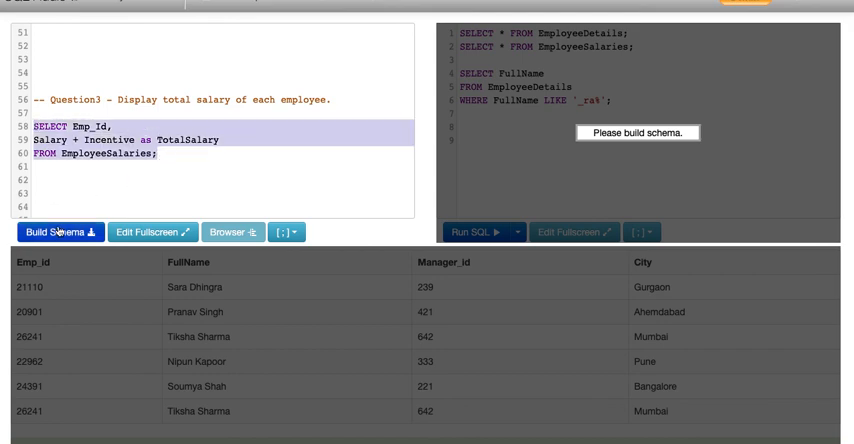
# Step: Rebuild the schema and run the TotalSalary query to get totals for the five employees
pyautogui.click(58, 232)
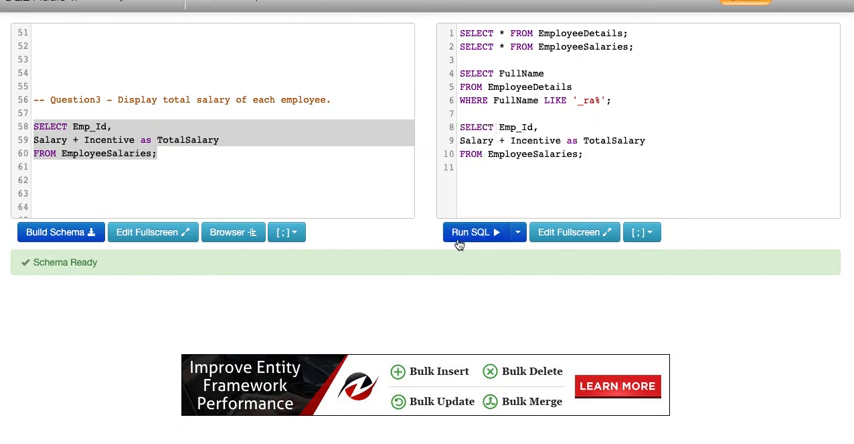
pyautogui.click(480, 232)
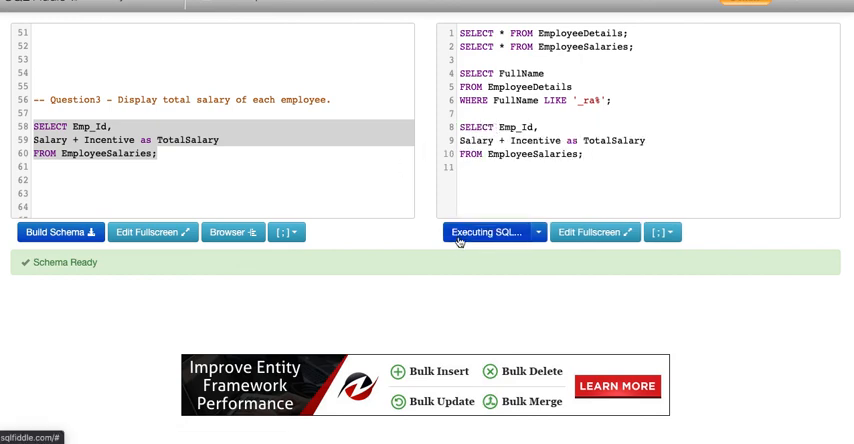
pyautogui.click(490, 232)
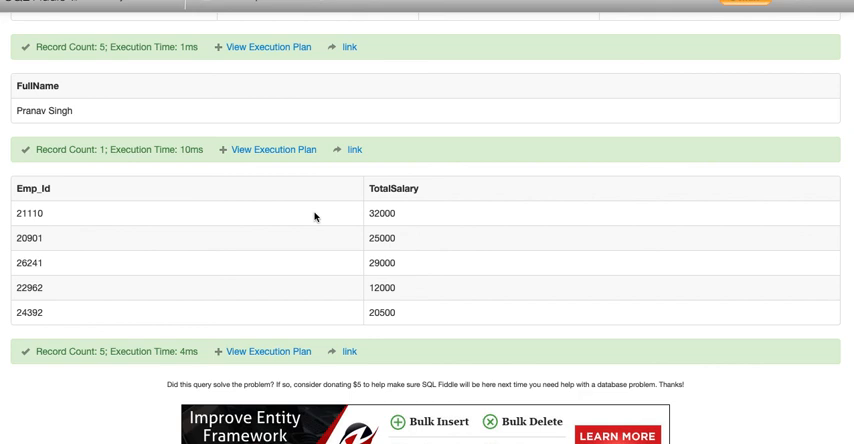
pyautogui.moveTo(230, 228)
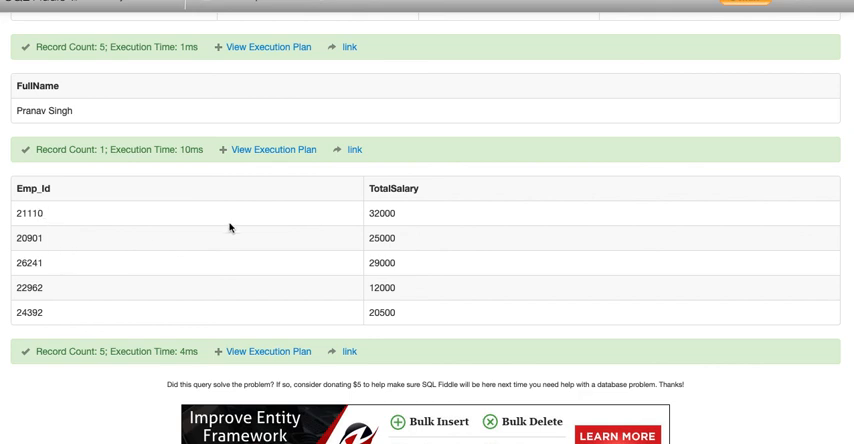
pyautogui.moveTo(232, 228)
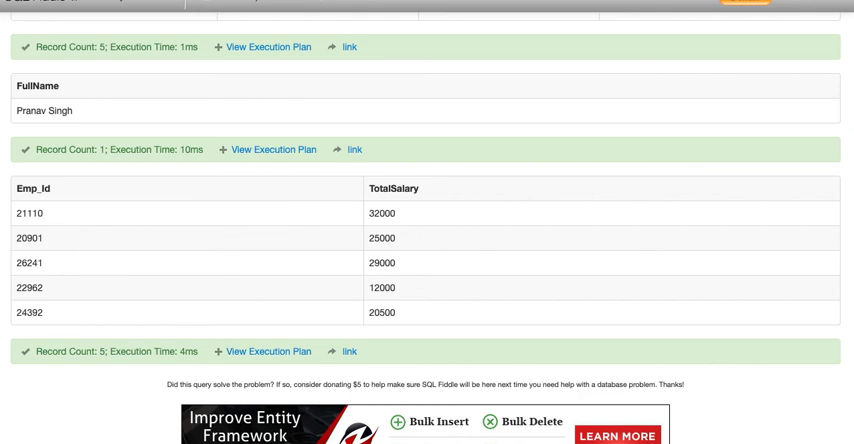